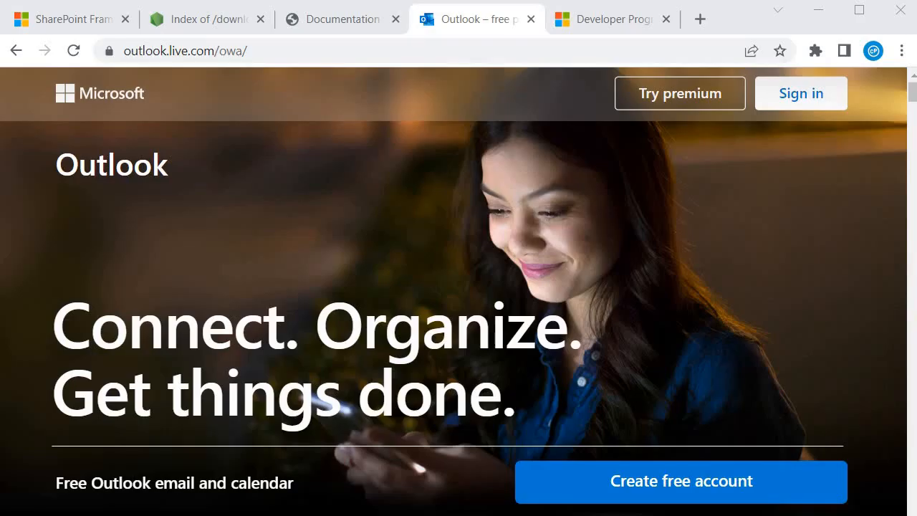
mouse_move(681, 480)
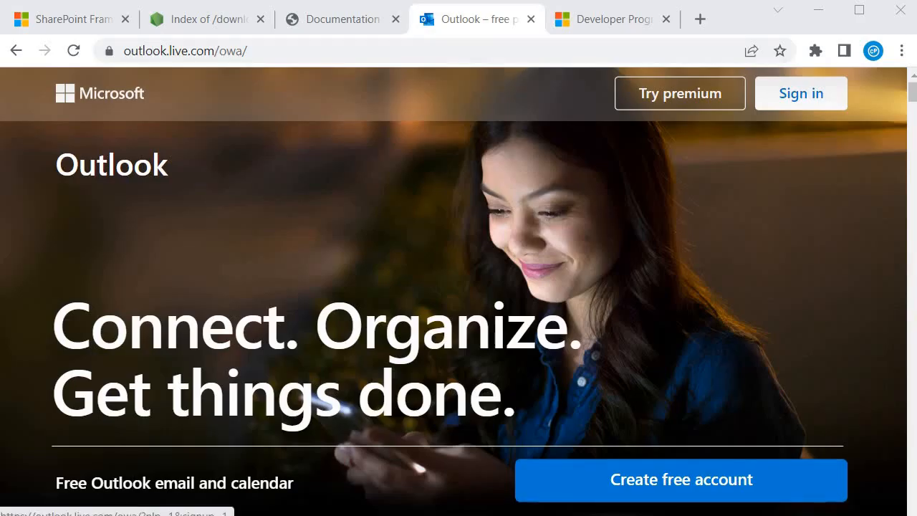
Start creating a new free Outlook account from the Outlook.com landing page.
left_click(679, 478)
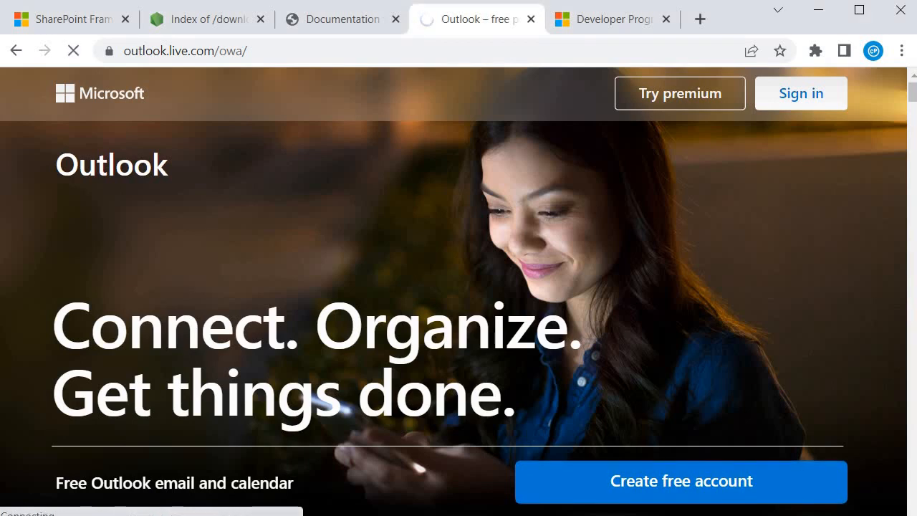
left_click(679, 482)
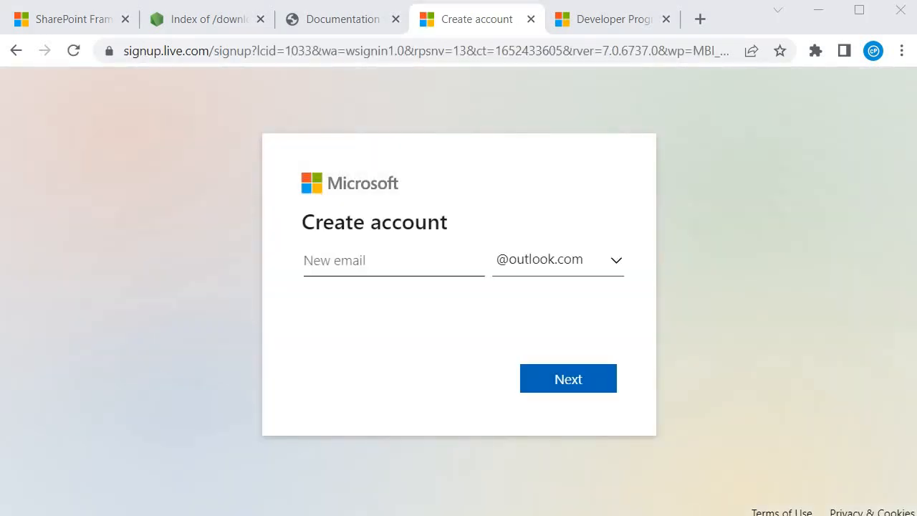
Enter the new address 'stepbystepspfx' at outlook.com and submit it.
left_click(393, 260)
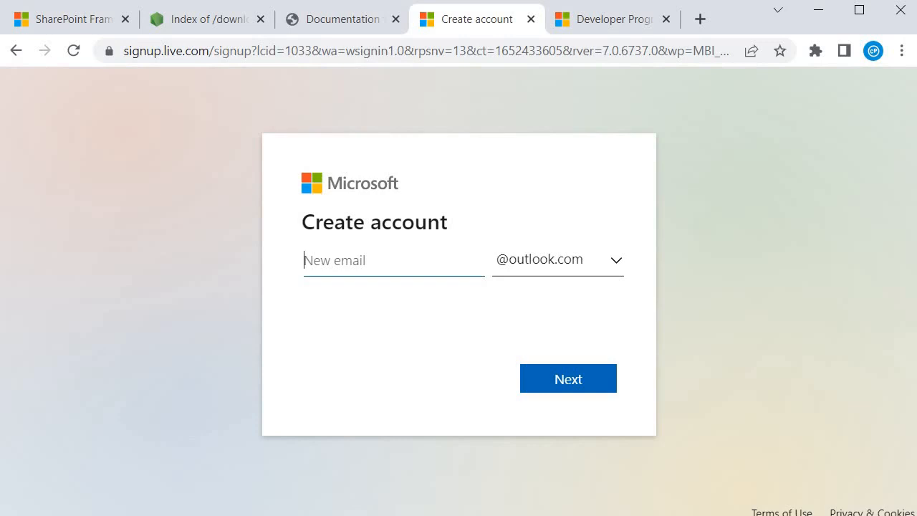
type("ste")
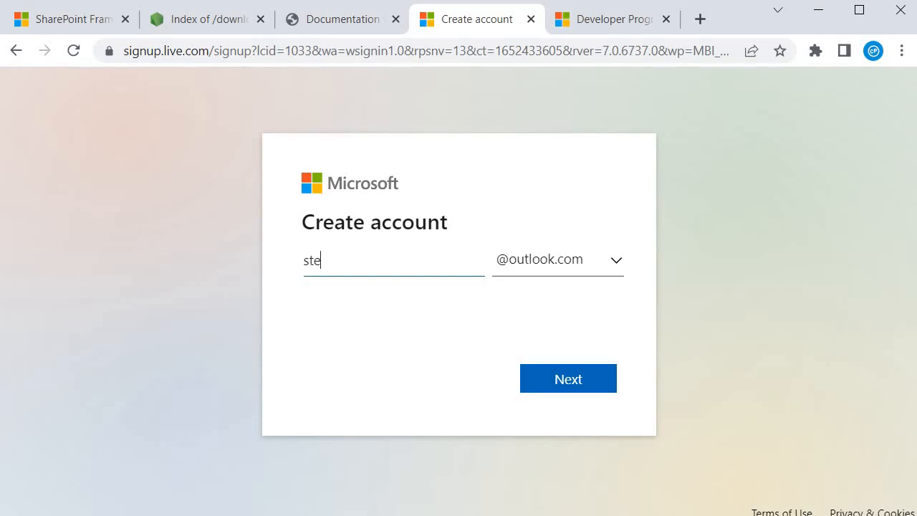
type("pbyste")
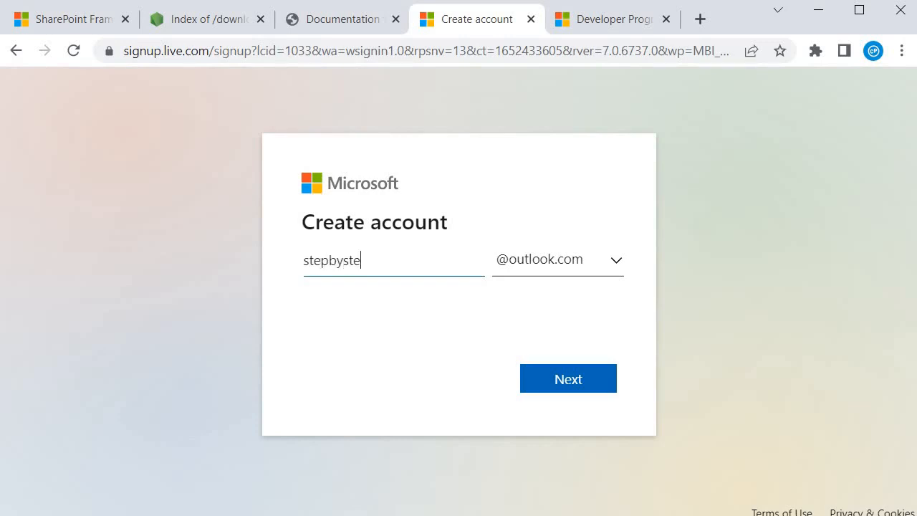
type("ps")
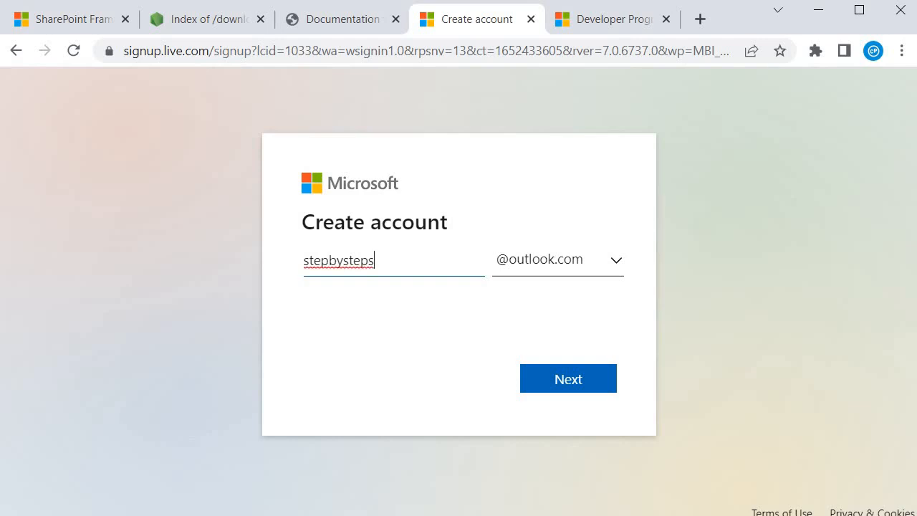
type("pfx")
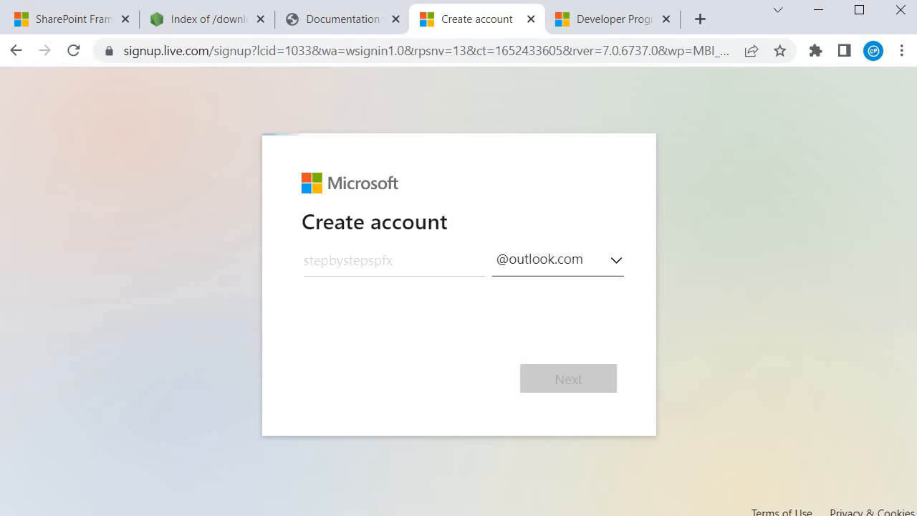
left_click(568, 378)
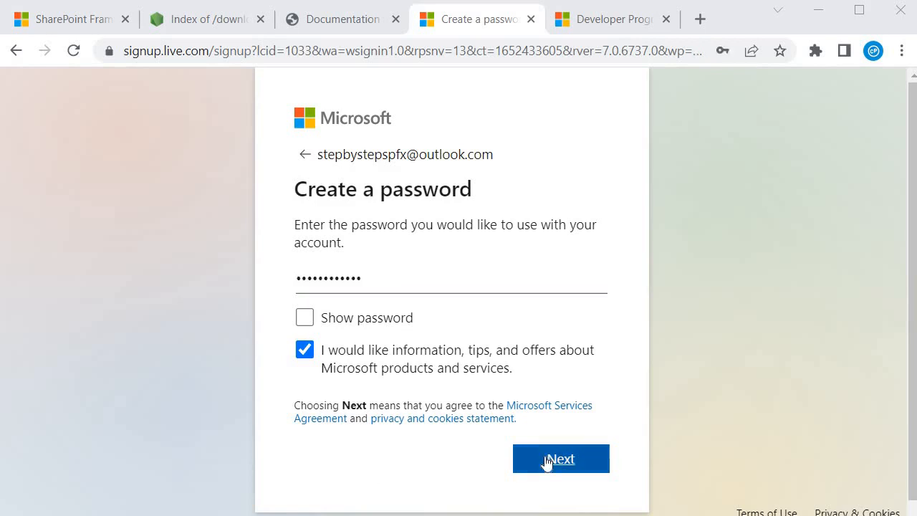
Accept the password and move to the name step, focusing the First name field.
left_click(562, 458)
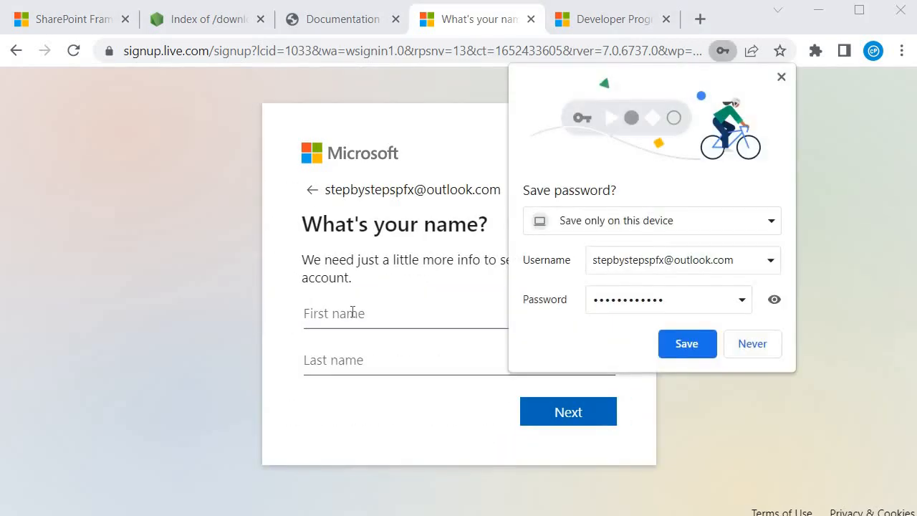
type("Mukesh")
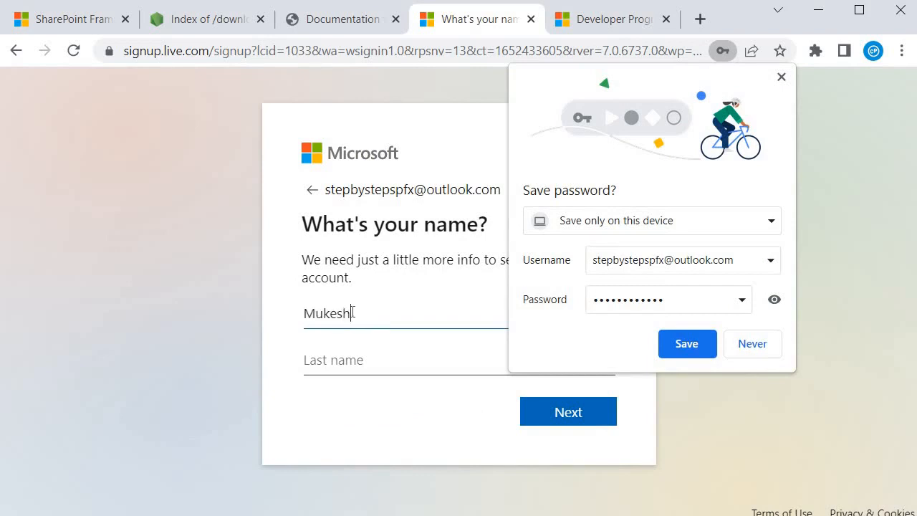
left_click(404, 360)
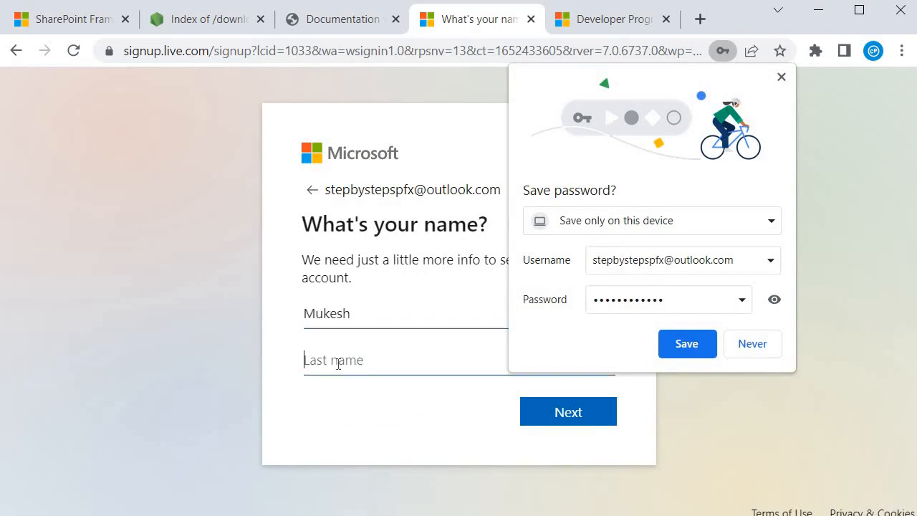
type("Ranjan")
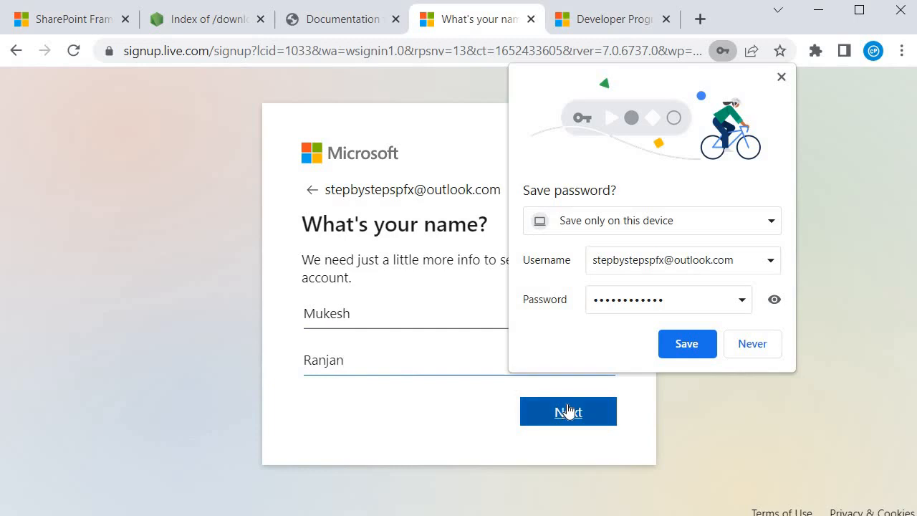
left_click(567, 410)
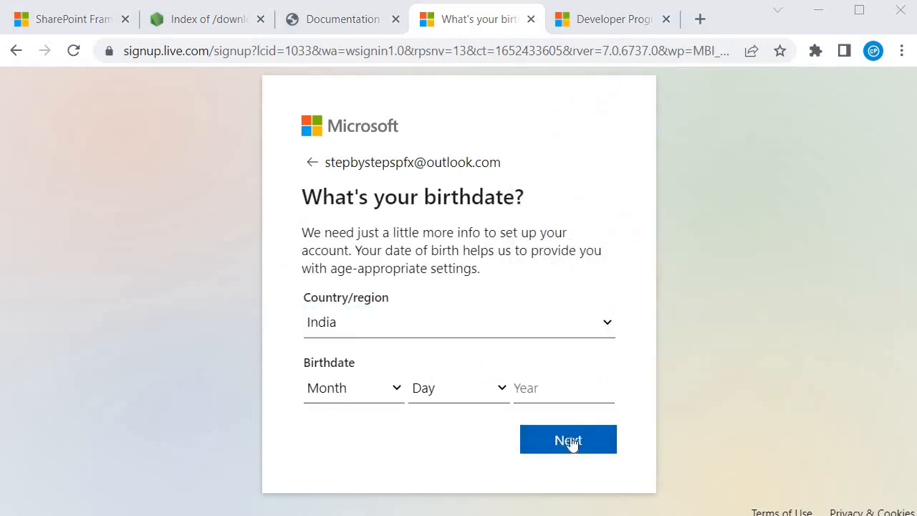
Provide the birthdate with country India and continue to the robot-check puzzle.
left_click(567, 440)
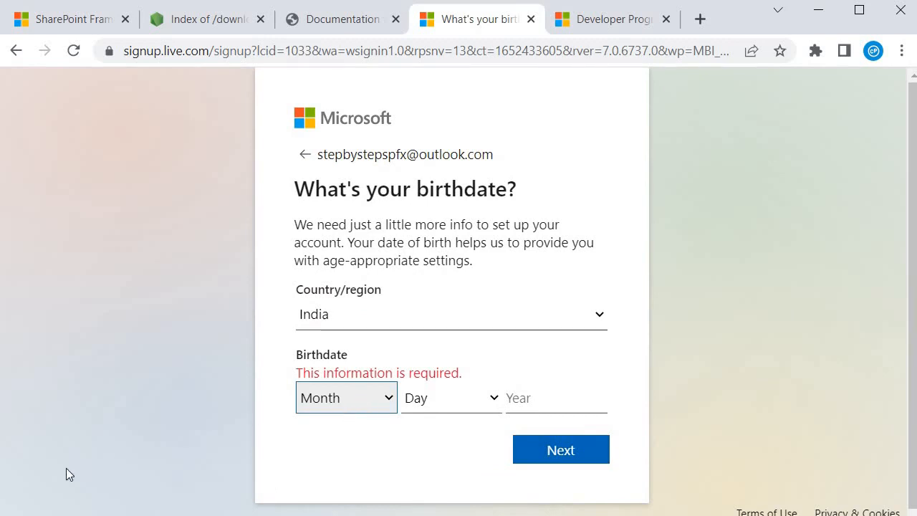
left_click(560, 450)
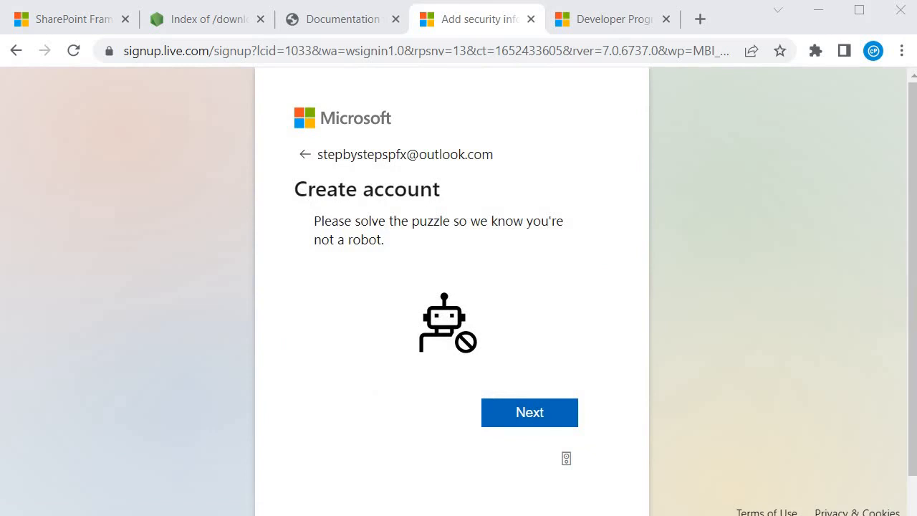
mouse_move(530, 418)
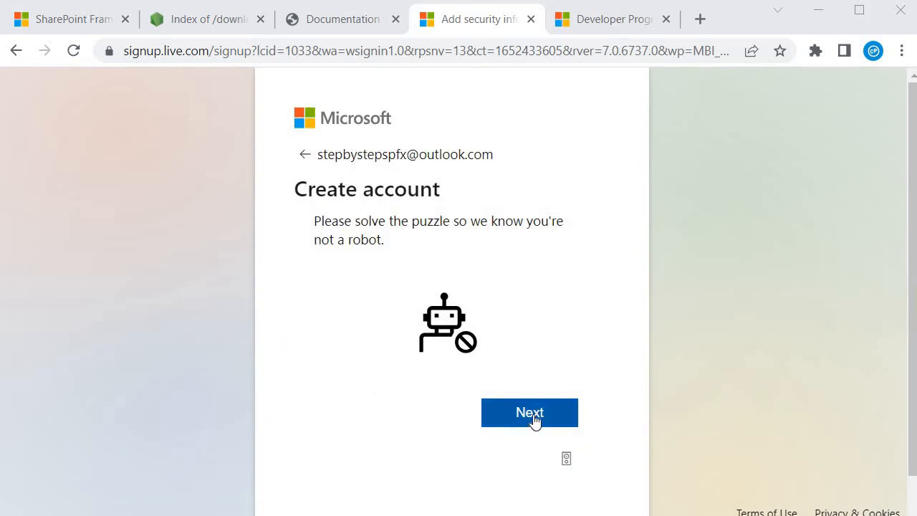
Start the robot-check puzzle and answer it with the camel picture.
left_click(530, 413)
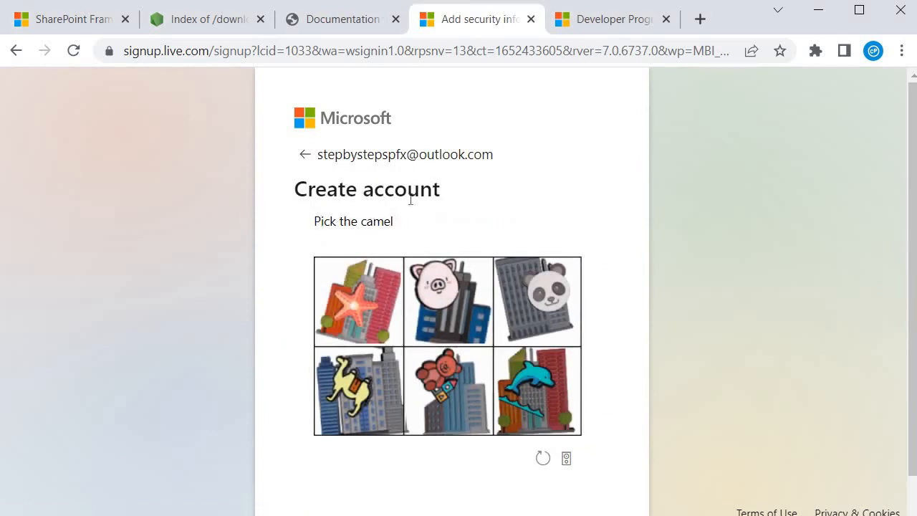
left_click(358, 390)
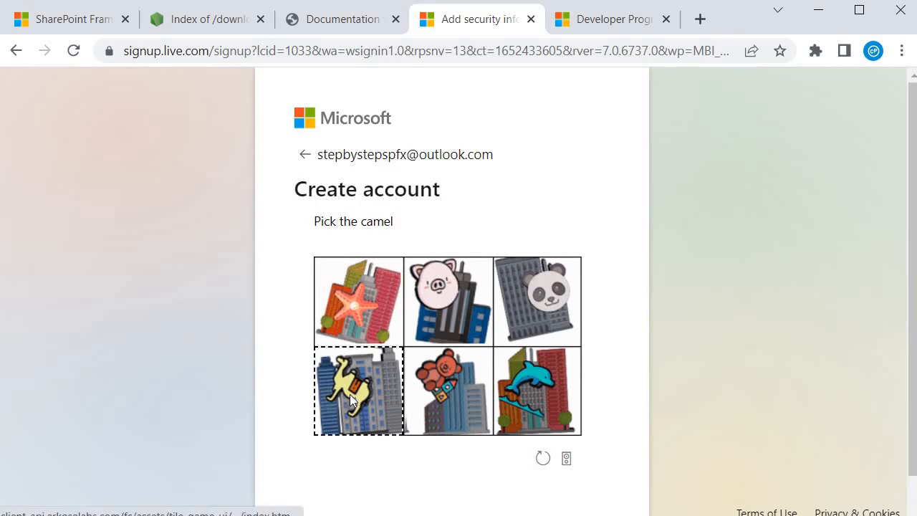
left_click(358, 390)
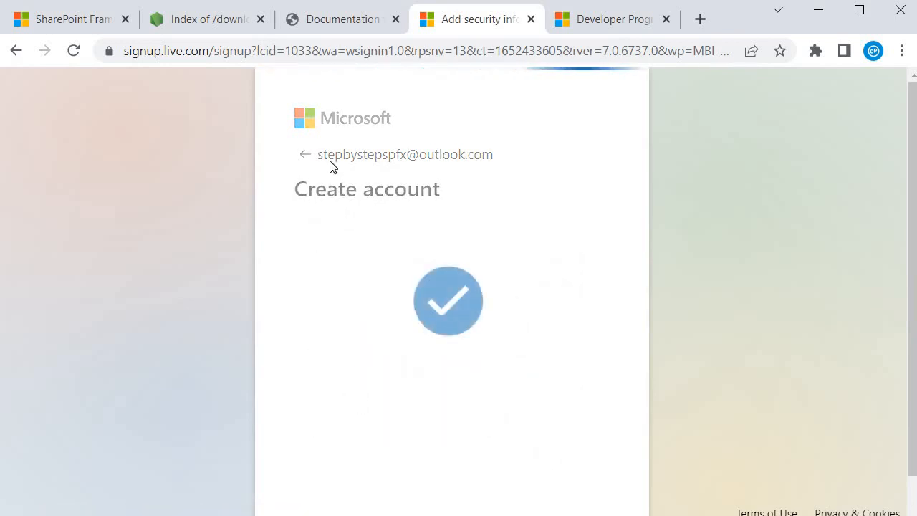
mouse_move(295, 192)
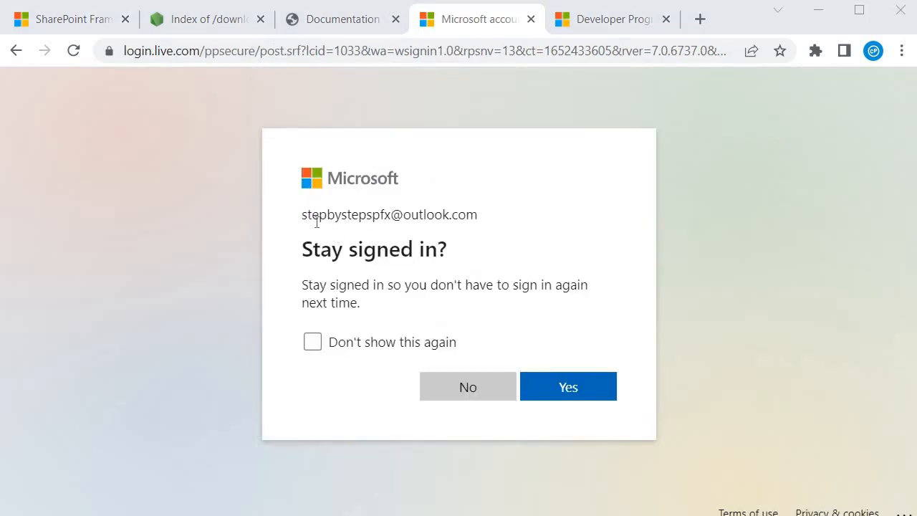
mouse_move(351, 235)
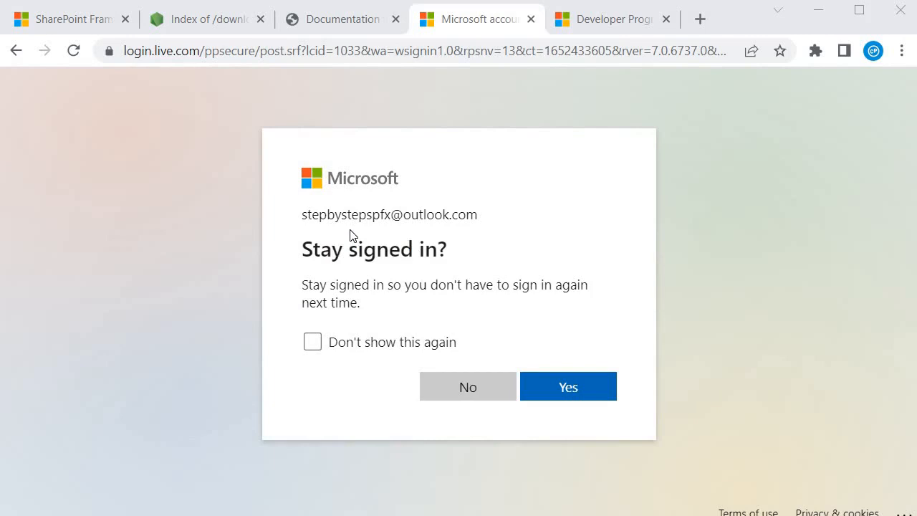
mouse_move(175, 178)
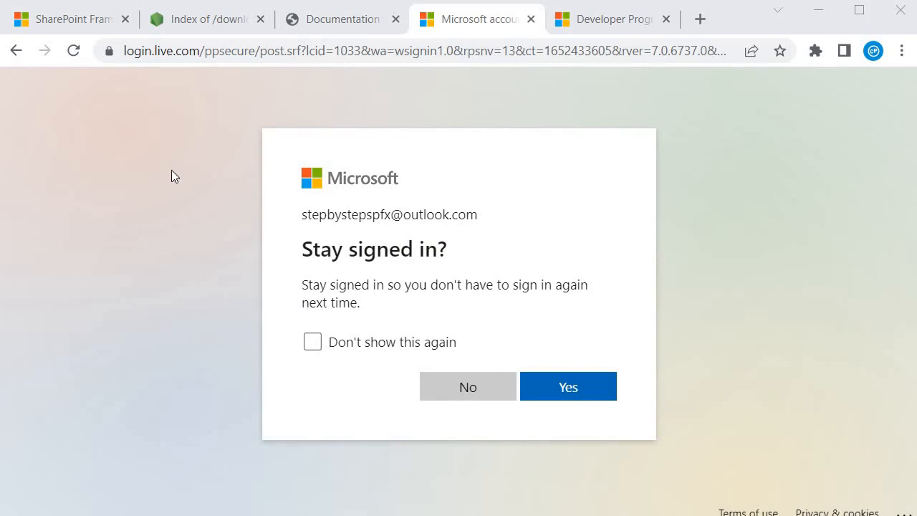